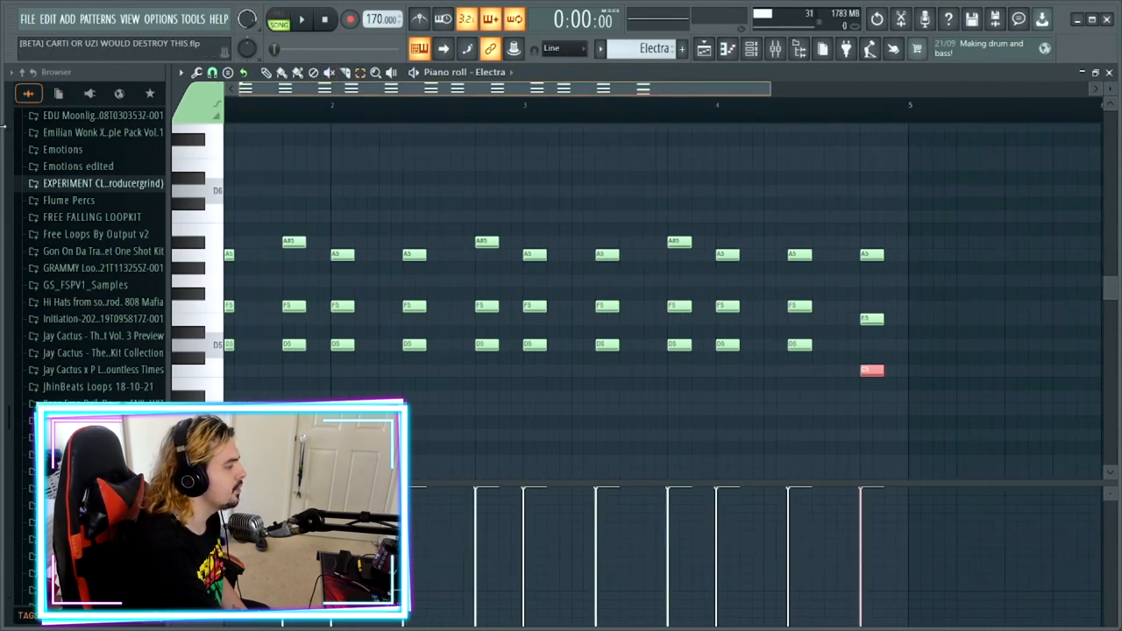
Play back the Electra chord melody, then bring up its mixer insert with Valhalla reverb and the 20Hz-18kHz cut EQ.
left_click(302, 21)
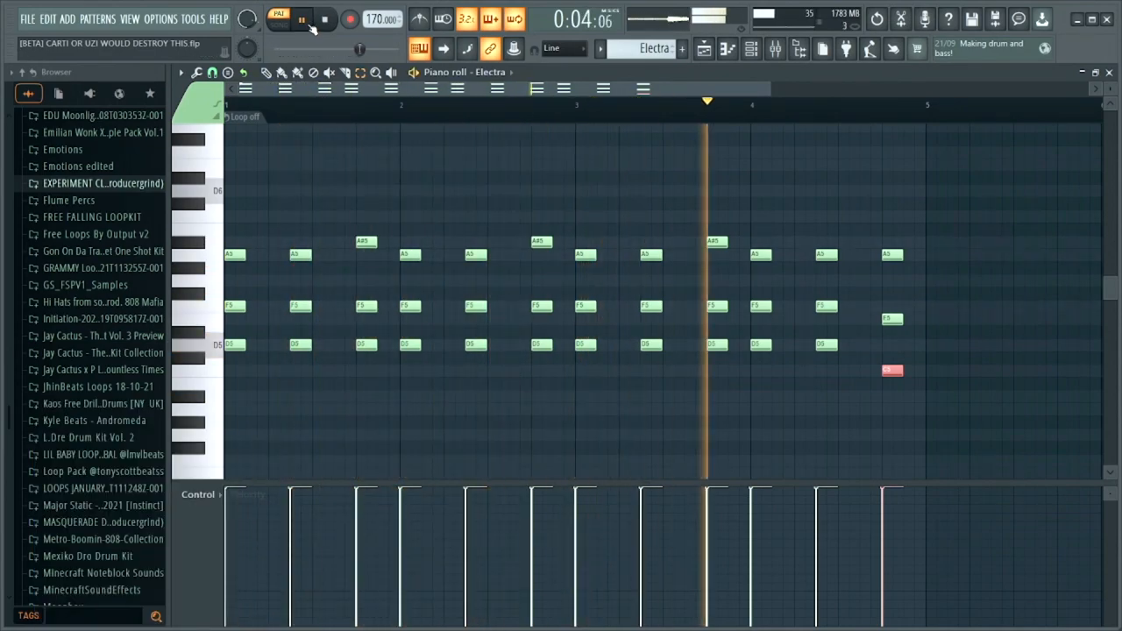
left_click(308, 24)
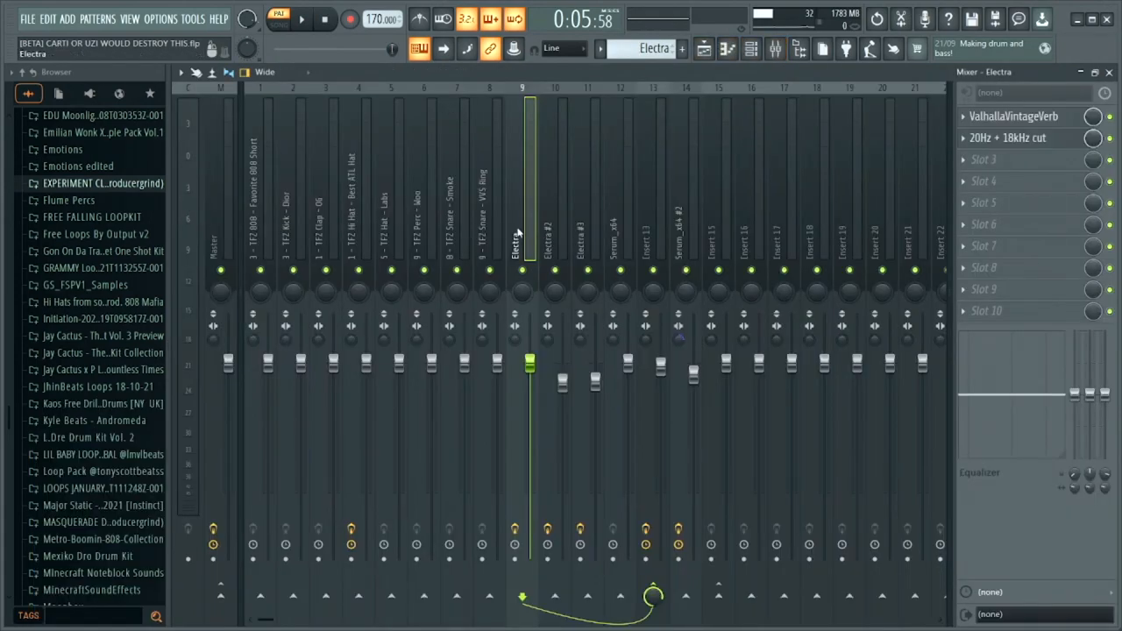
Look over the Electra insert's effect slots, then hide the mixer to reveal the Electra and Serum arrangement.
left_click(1014, 116)
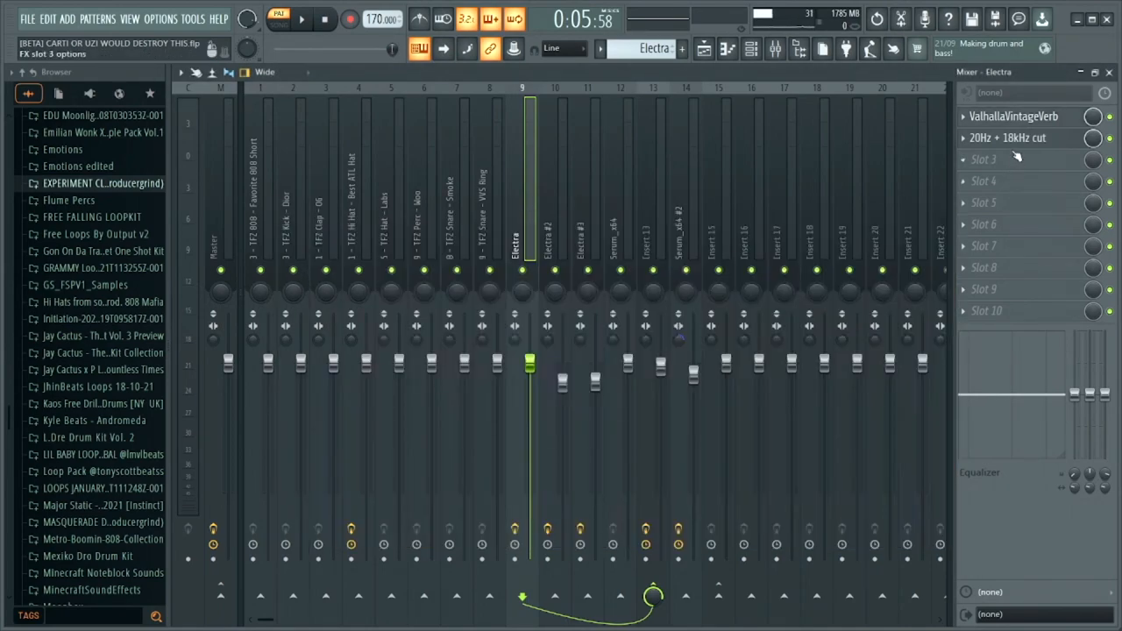
left_click(1008, 137)
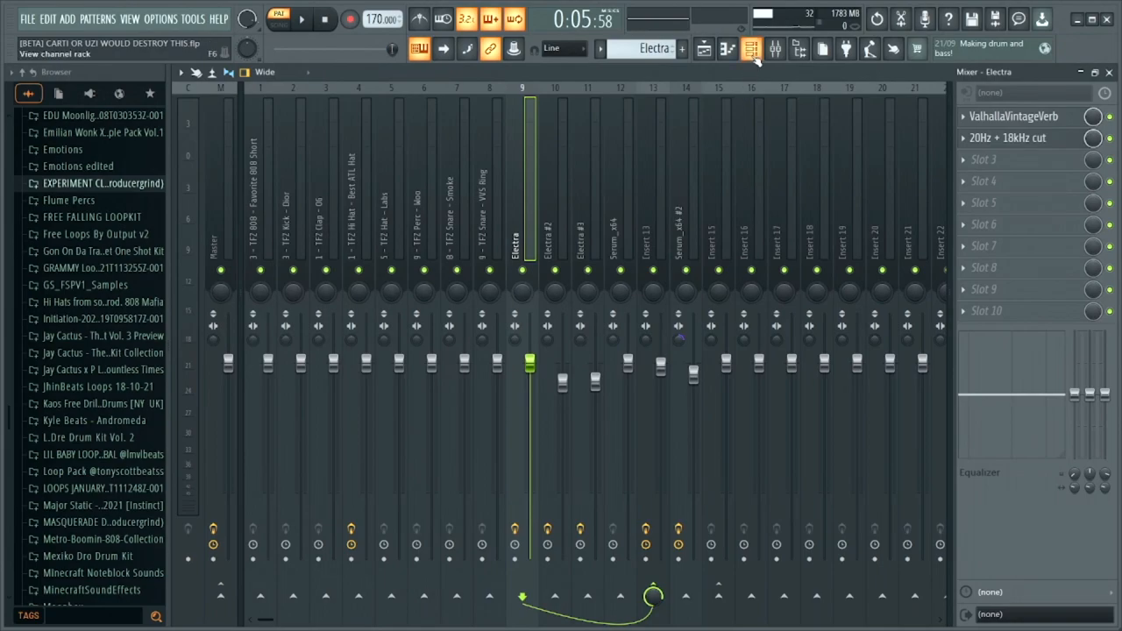
left_click(740, 49)
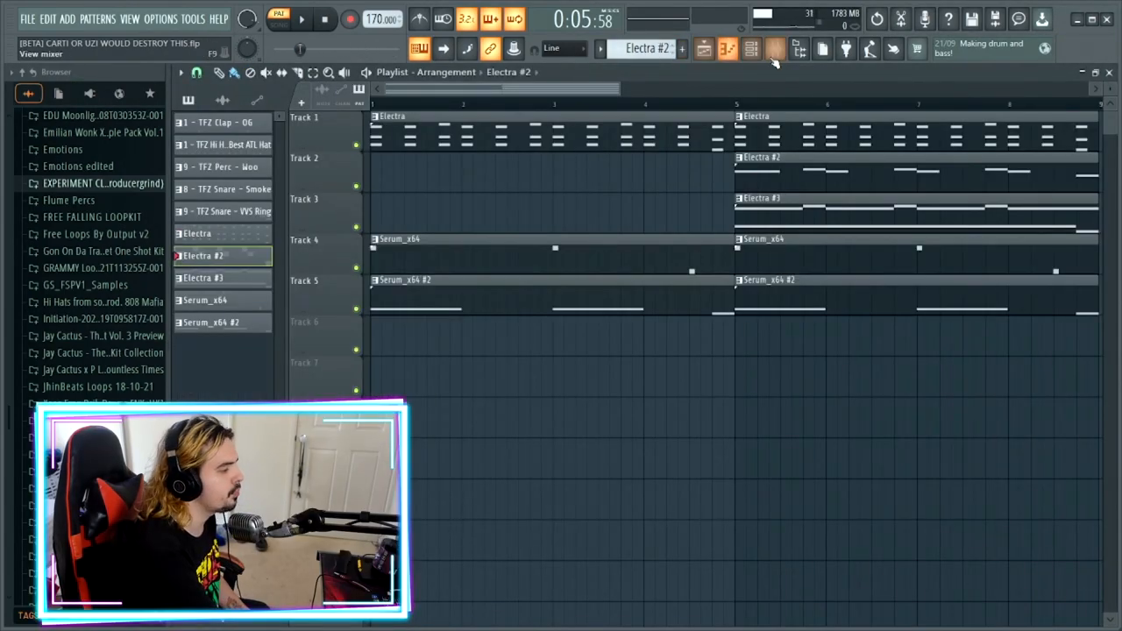
Check the Electra #2 synth, then show its insert with Ping pong delay, Valhalla reverb and the 20 Hz cut.
left_click(743, 49)
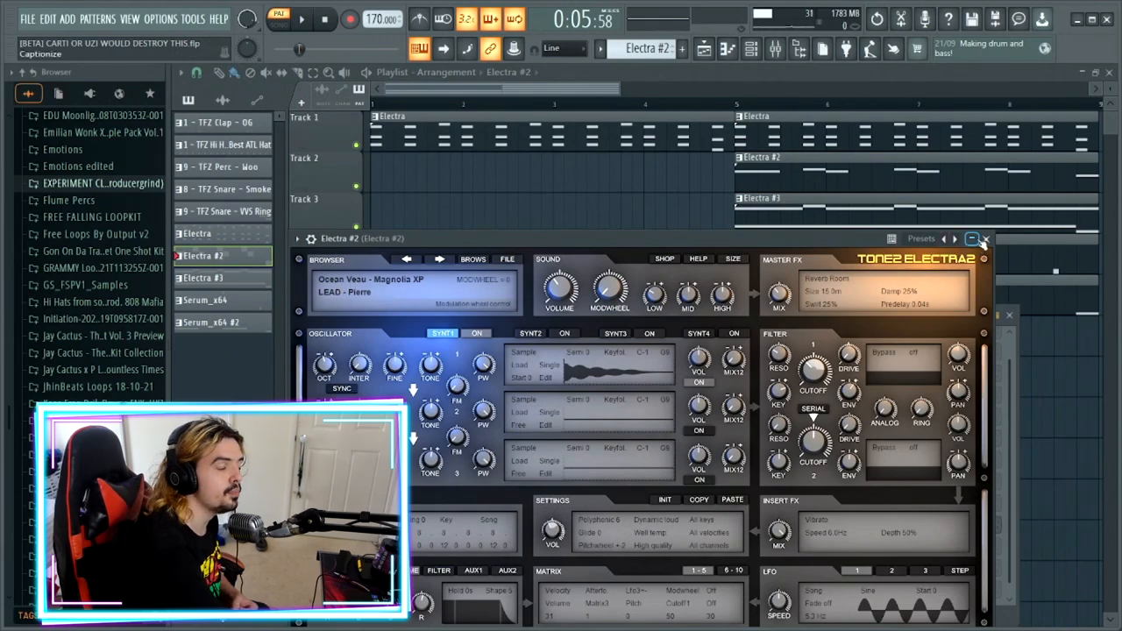
left_click(982, 239)
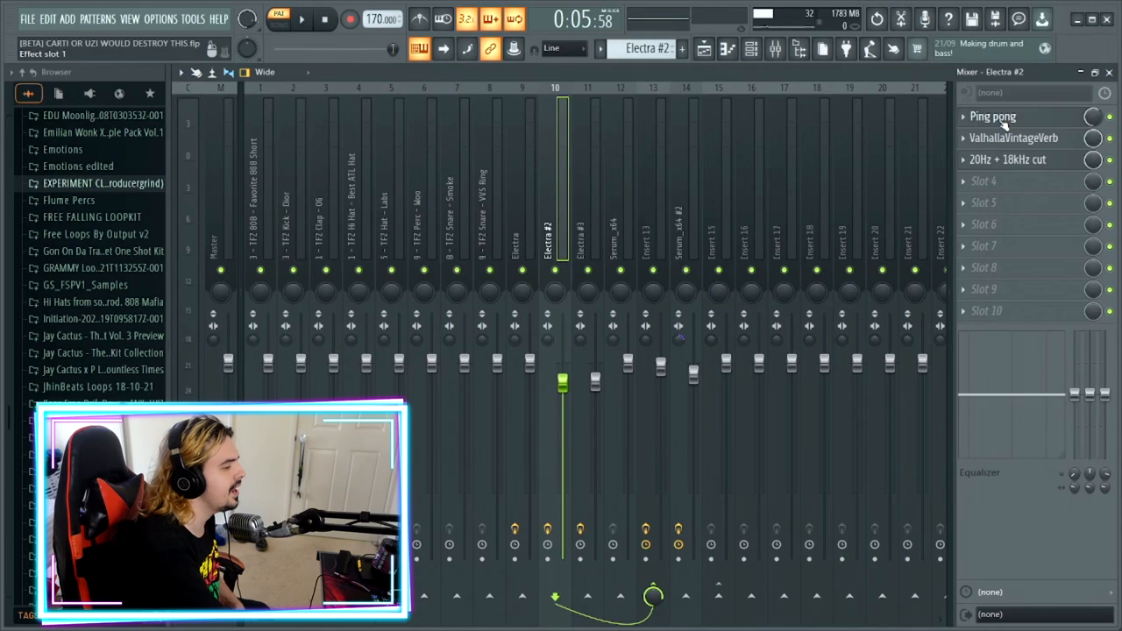
Review Electra #2's Ping pong delay and Valhalla reverb at 14.2% mix, then return to the arrangement.
left_click(992, 116)
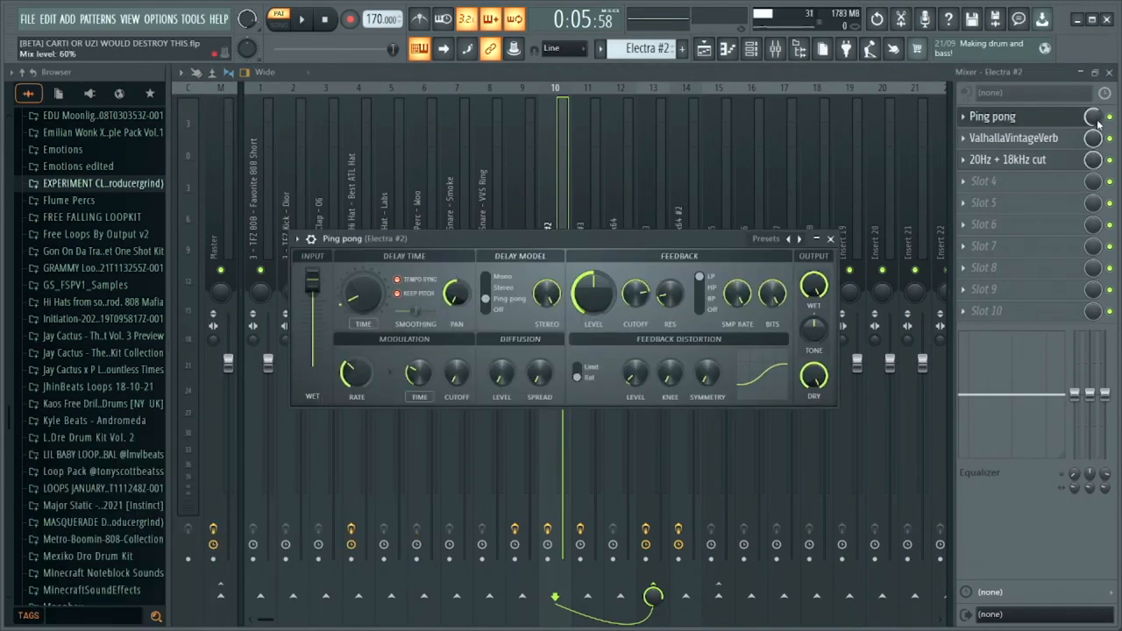
left_click(1006, 137)
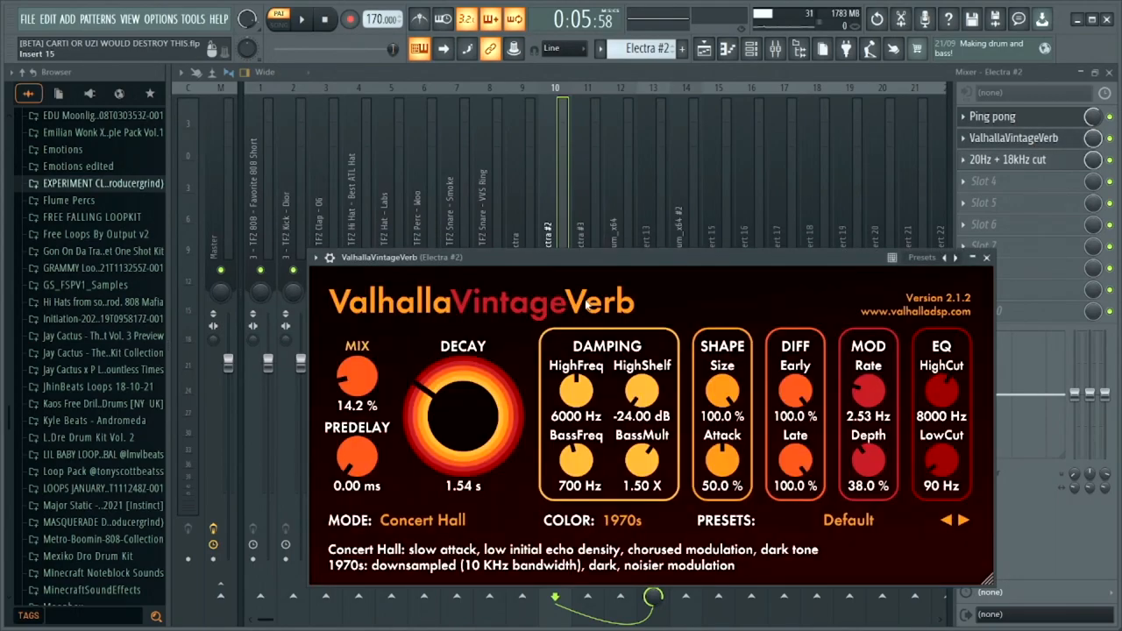
mouse_move(358, 456)
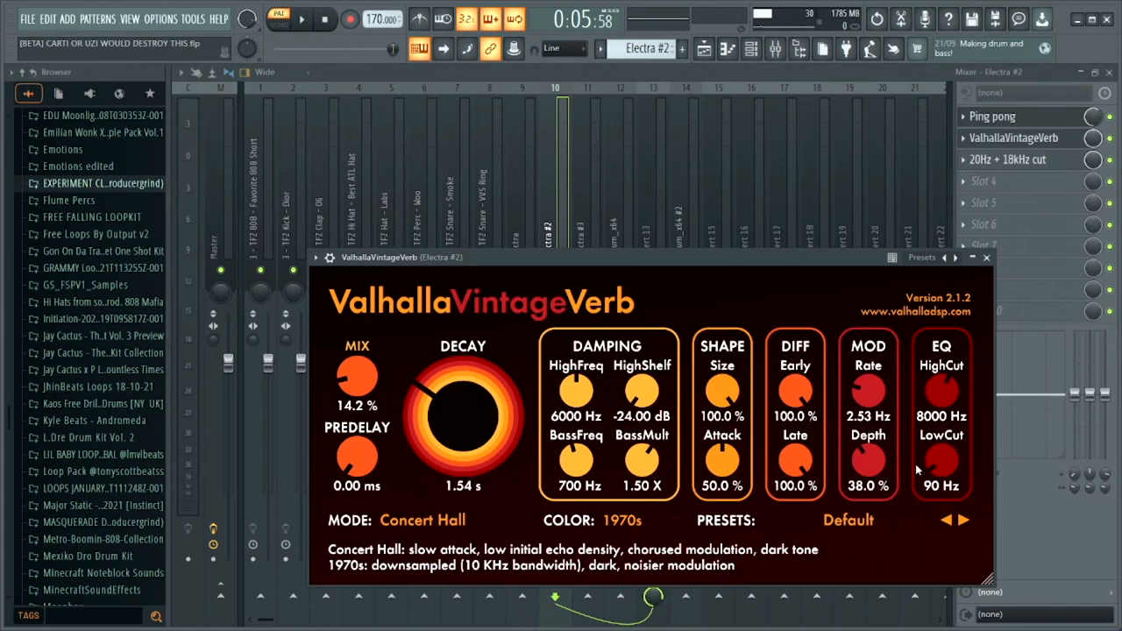
left_click(1007, 158)
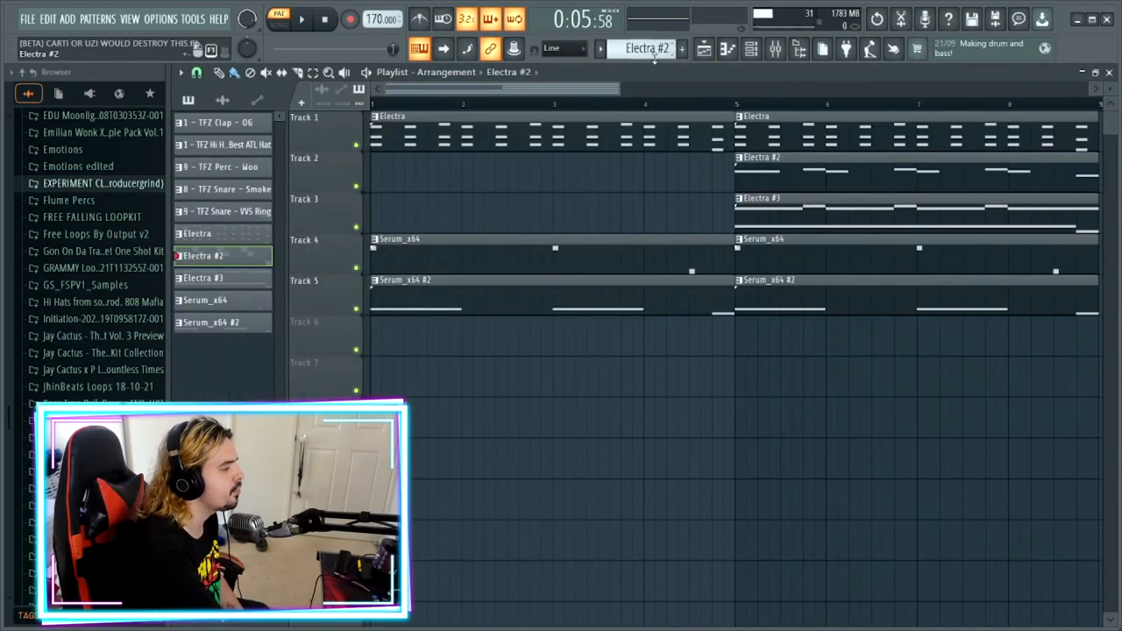
Audition the Electra #3 melody from the start, then bring up its insert with HalfTime ahead of the 20 Hz cut.
left_click(204, 277)
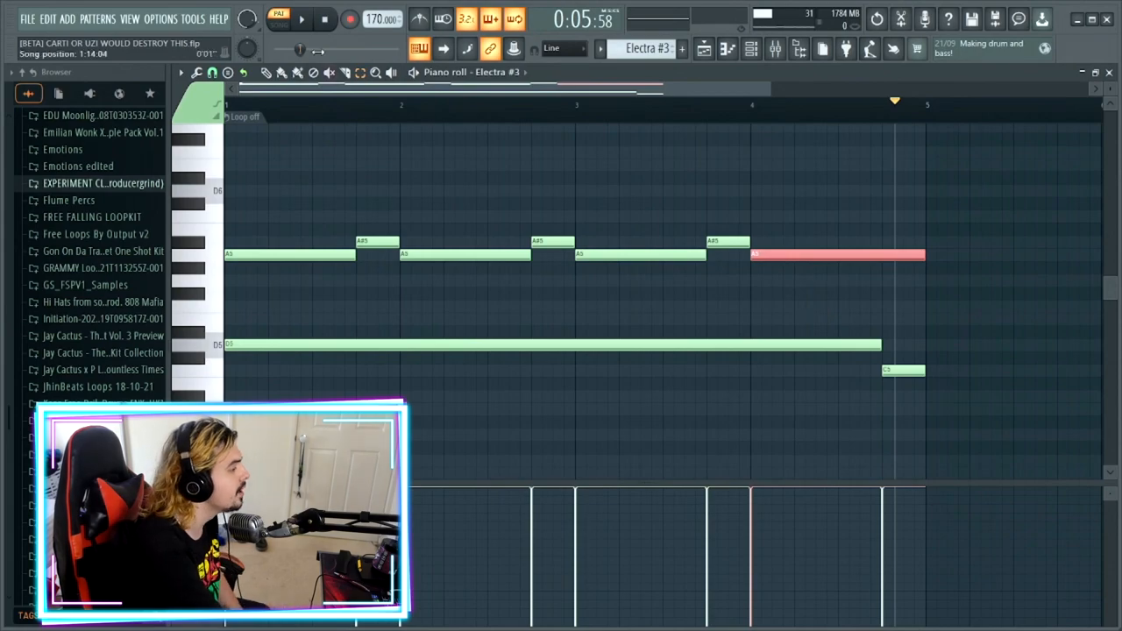
left_click(325, 25)
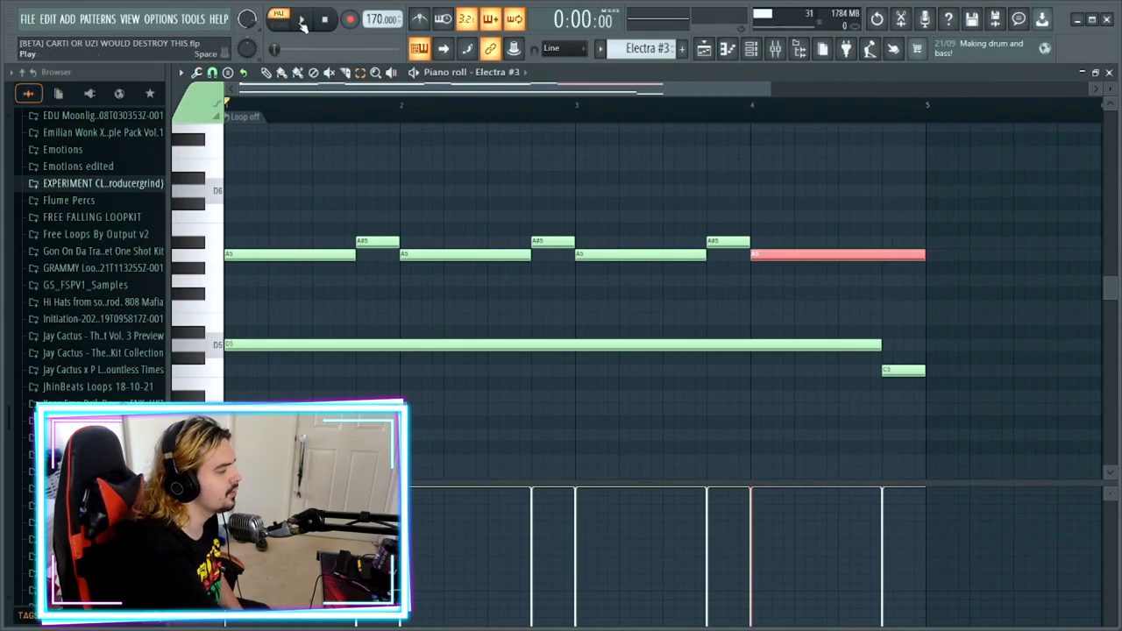
left_click(302, 25)
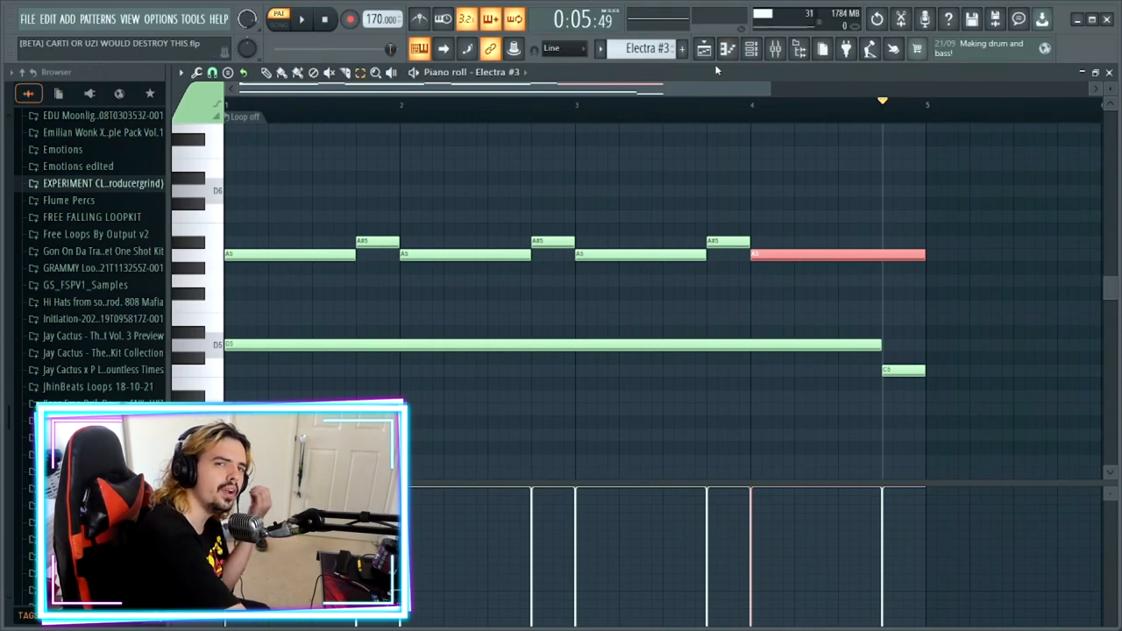
left_click(775, 49)
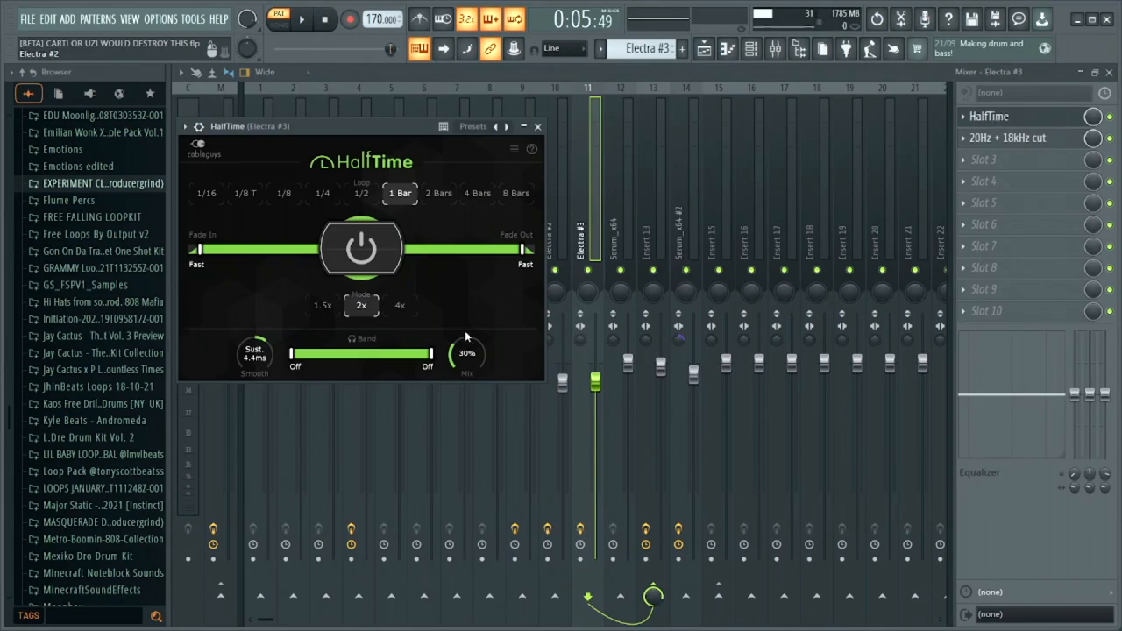
Check Electra #3's 20Hz-18kHz cut EQ, then show the Serum_x64 pattern's notes in the piano roll.
left_click(1008, 136)
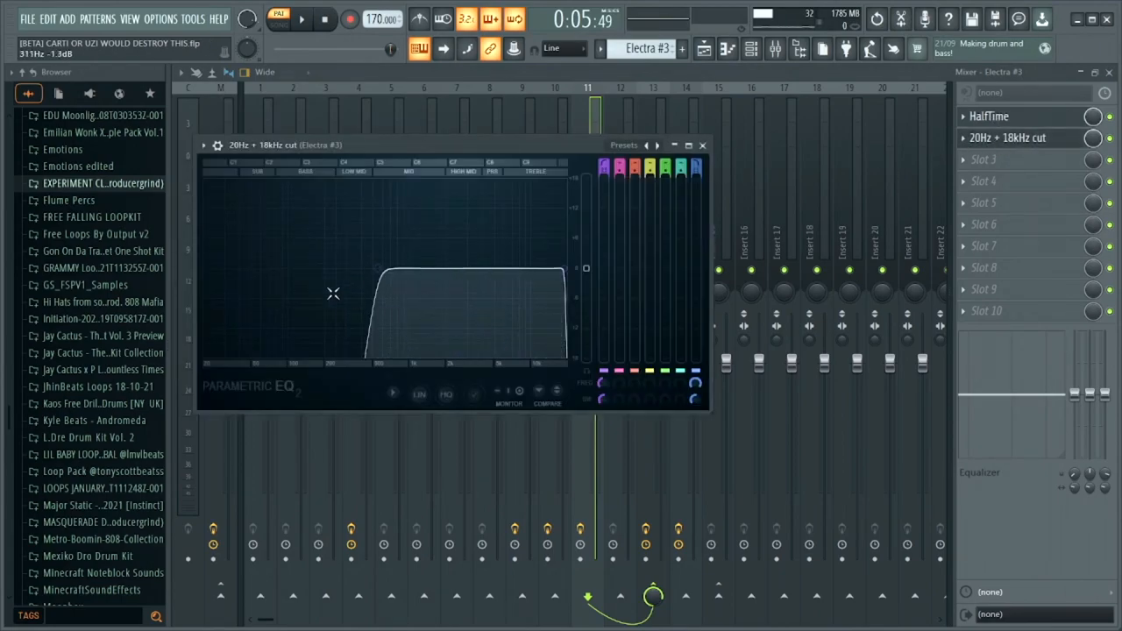
left_click(701, 144)
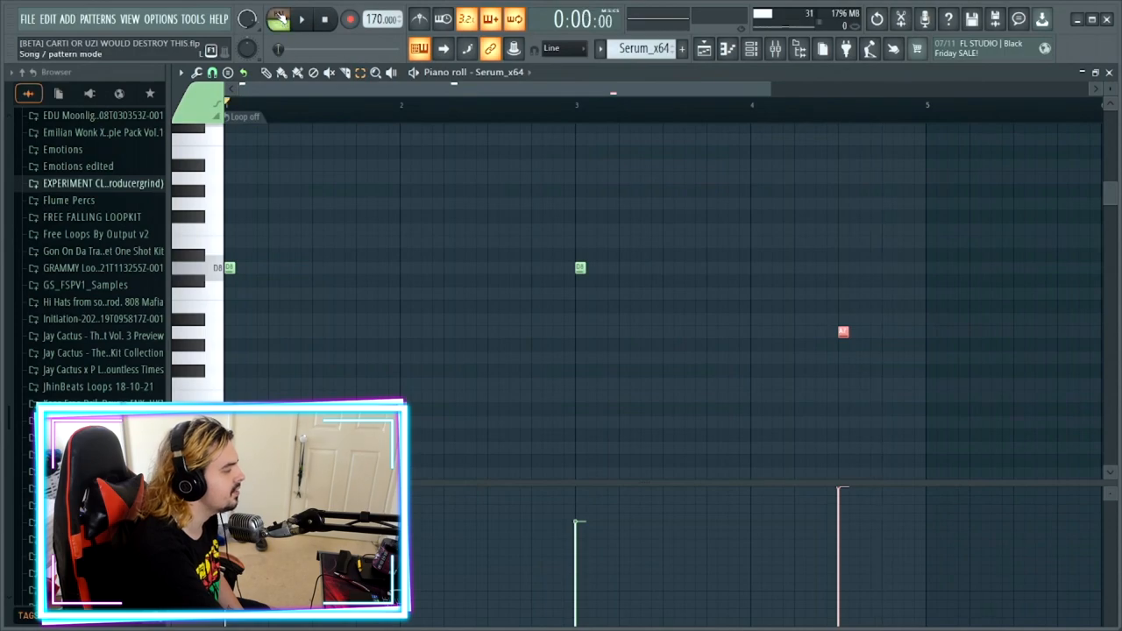
Play the Serum_x64 pattern, then show Serum #2 with its Warping Wrong preset, oscillators and filter.
left_click(302, 19)
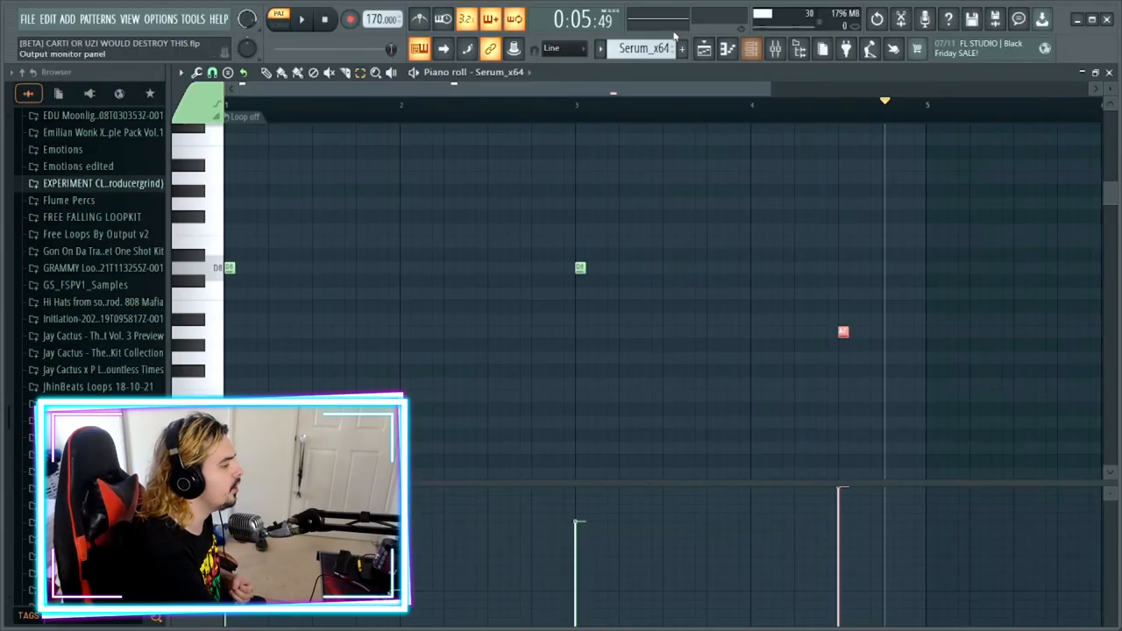
left_click(745, 49)
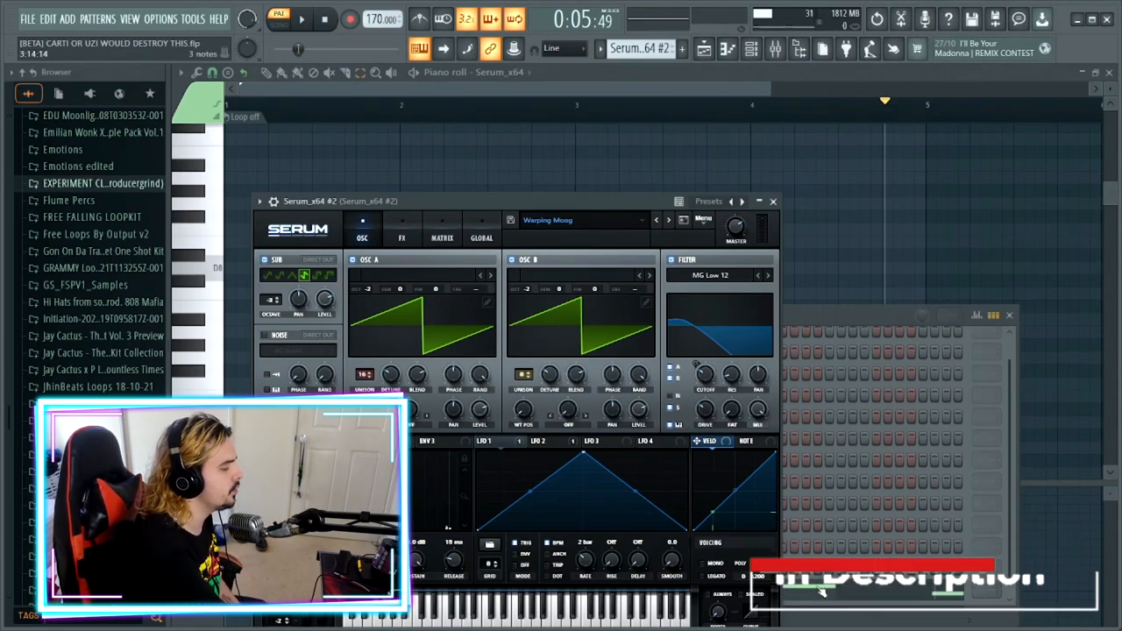
Close Serum and audition the Serum #2 held-note melody from the start, then pause.
left_click(772, 200)
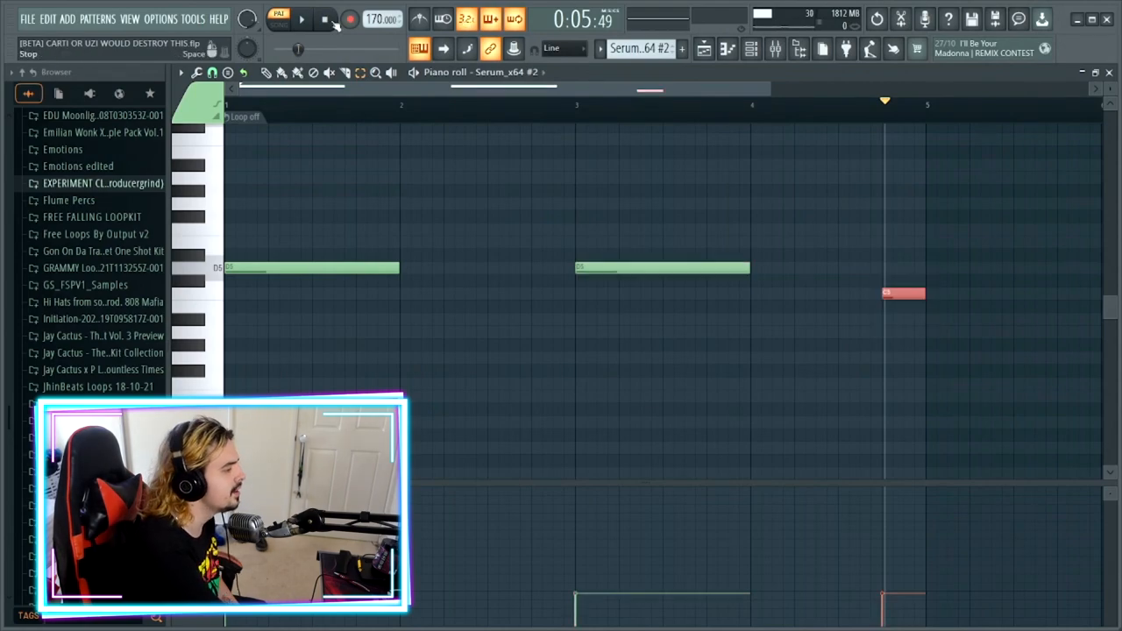
left_click(319, 21)
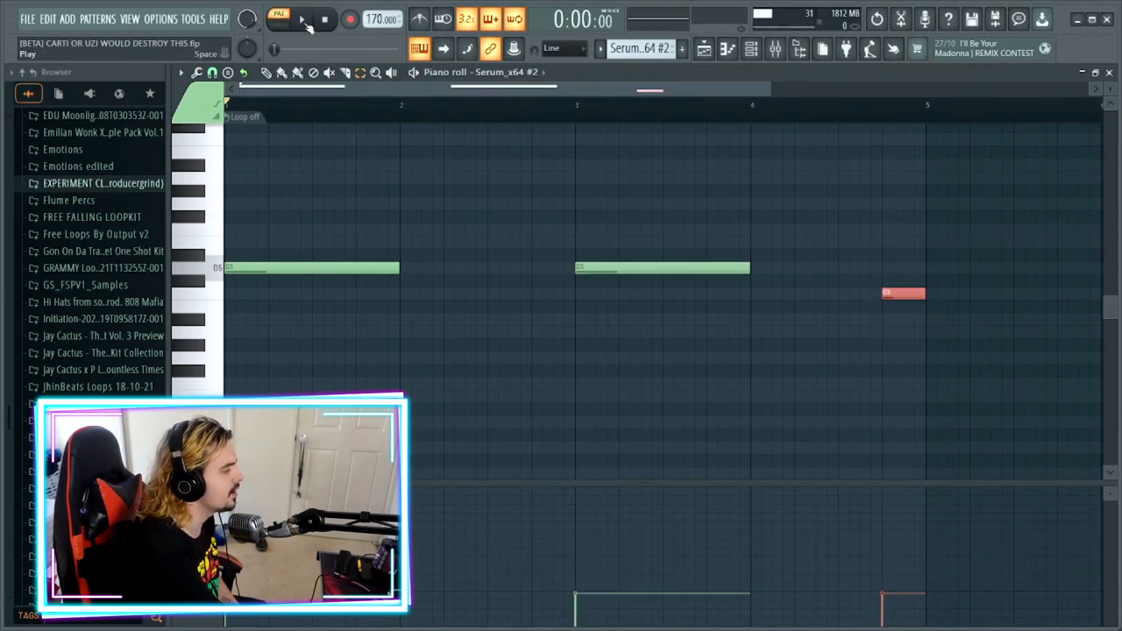
left_click(301, 20)
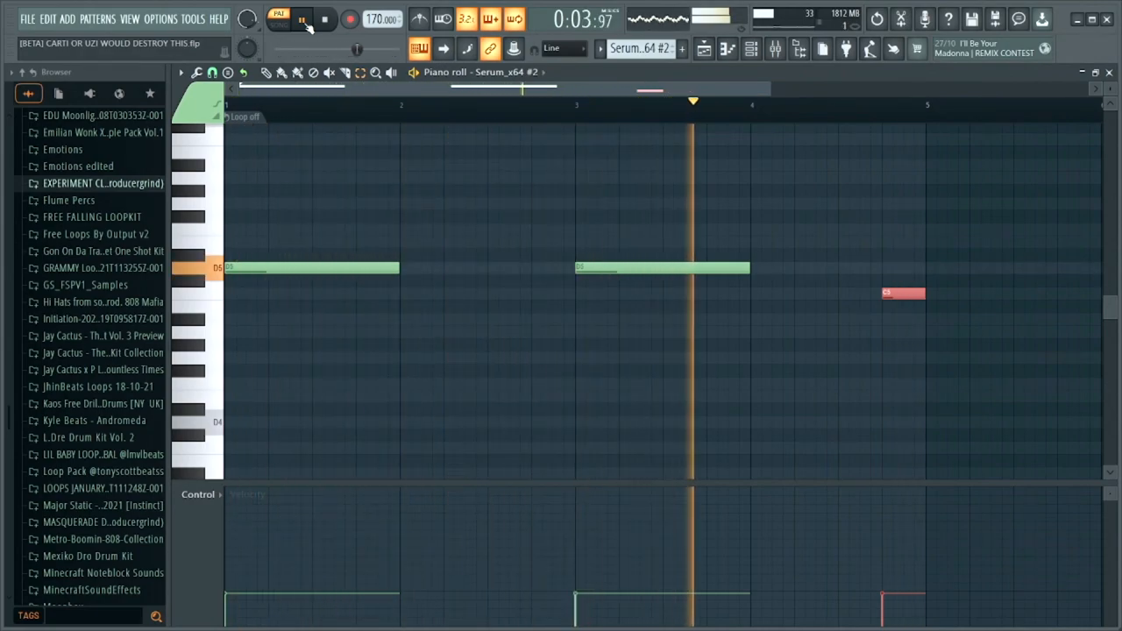
left_click(302, 20)
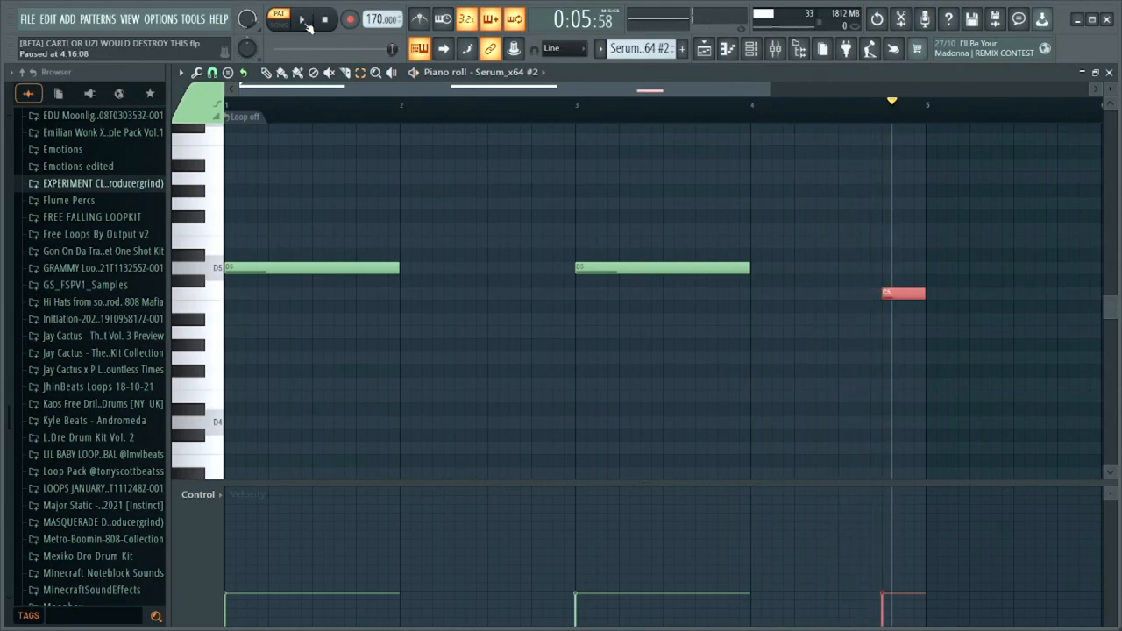